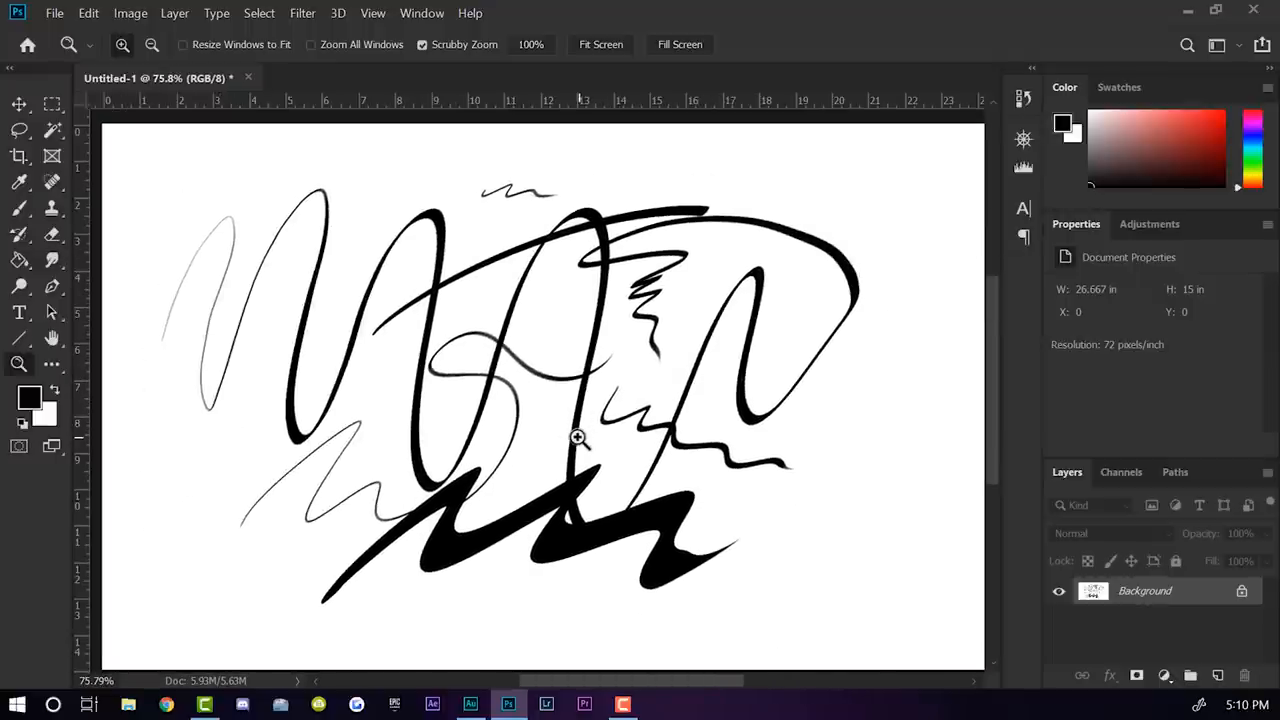
mouse_move(568, 440)
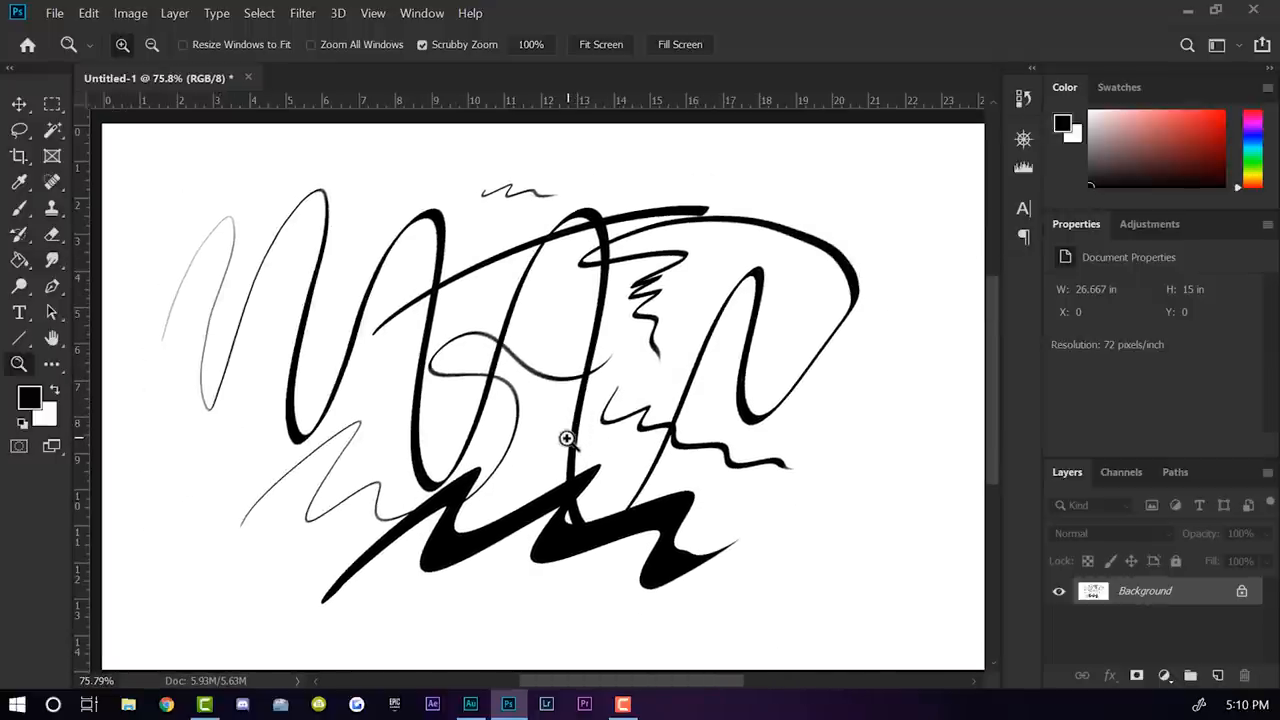